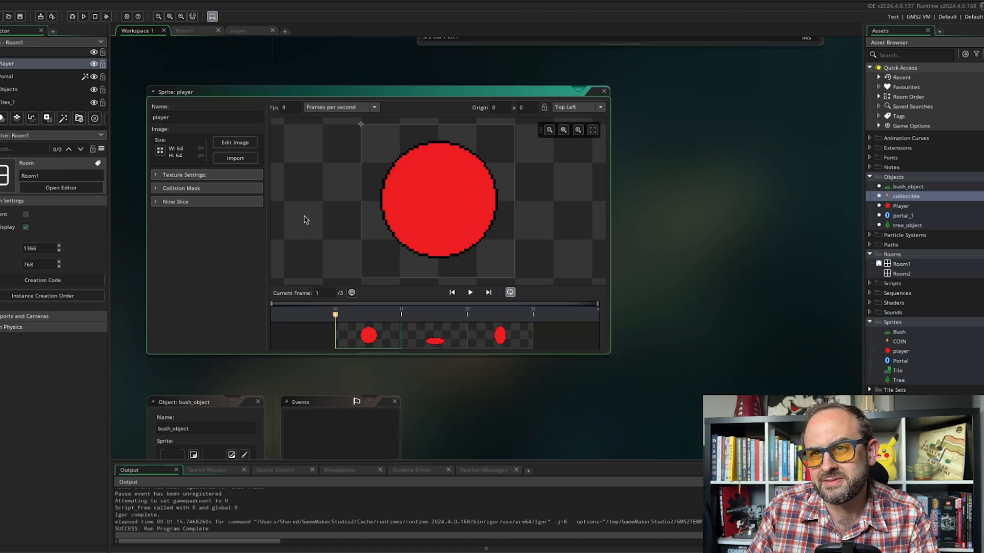
mouse_move(256, 33)
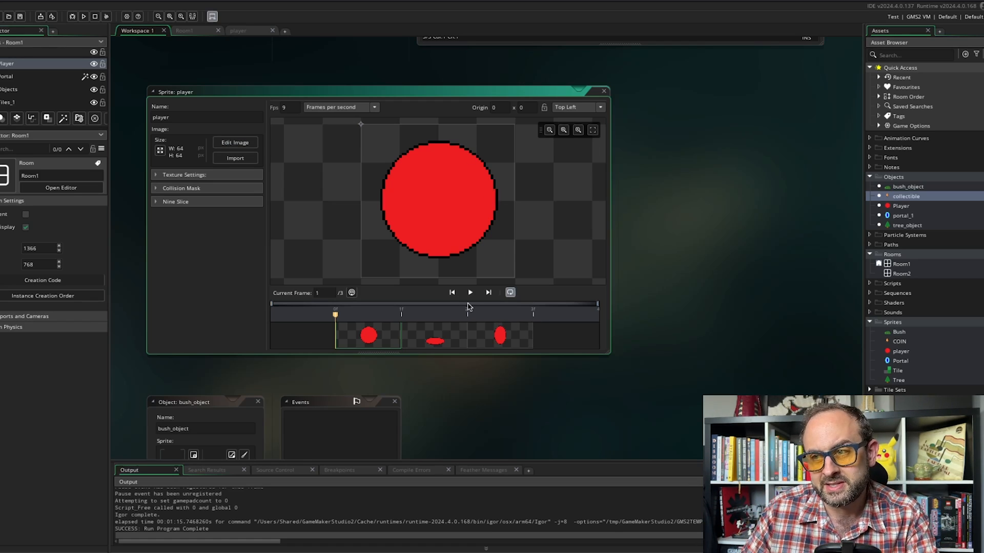
Step: Show the player sprite's manual rectangle collision mask (left 9, right 55, top 8, bottom 54)
click(469, 292)
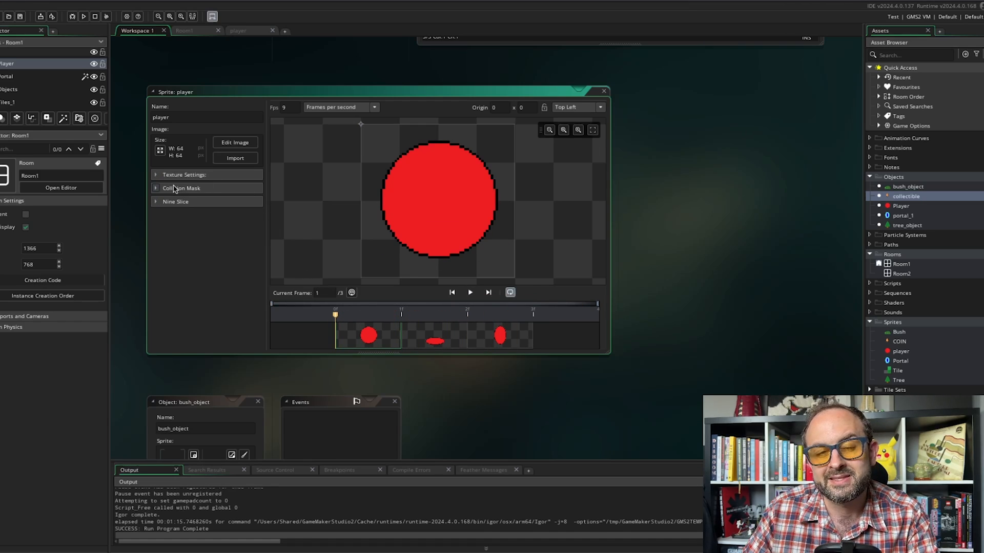
click(184, 188)
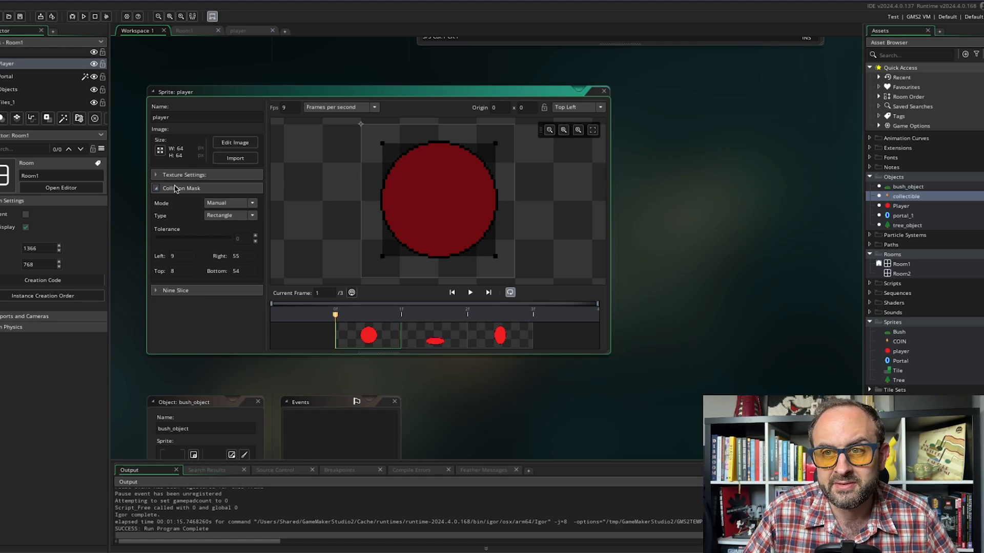
click(252, 203)
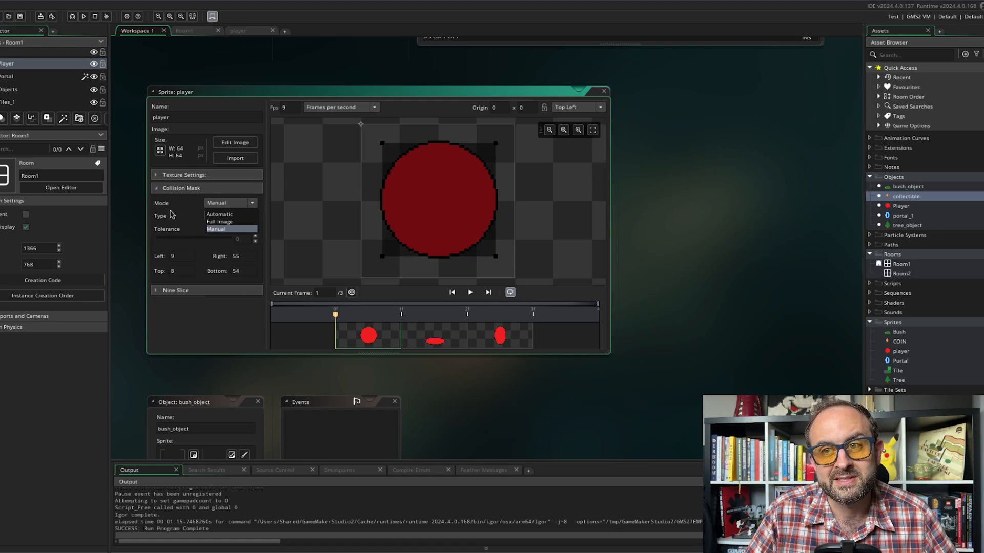
click(229, 216)
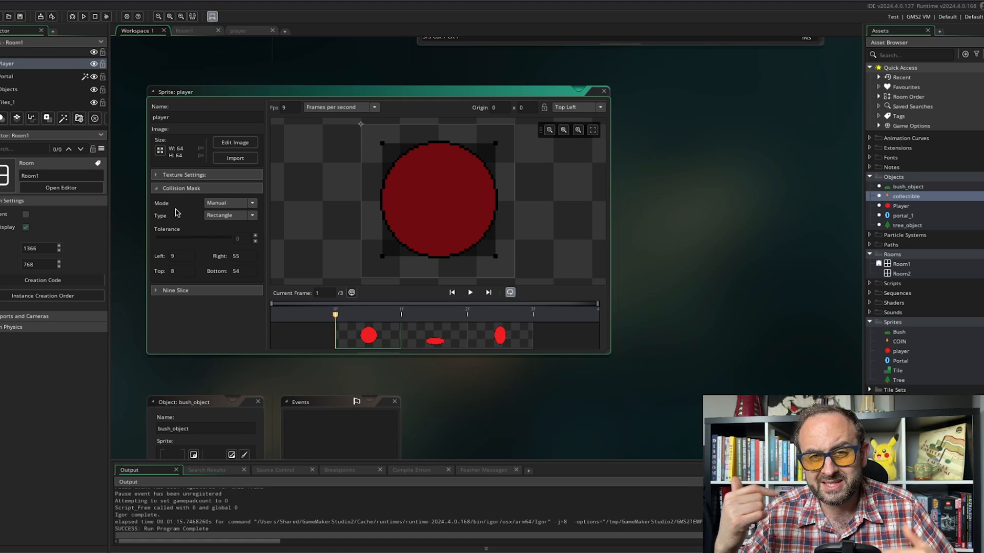
mouse_move(456, 402)
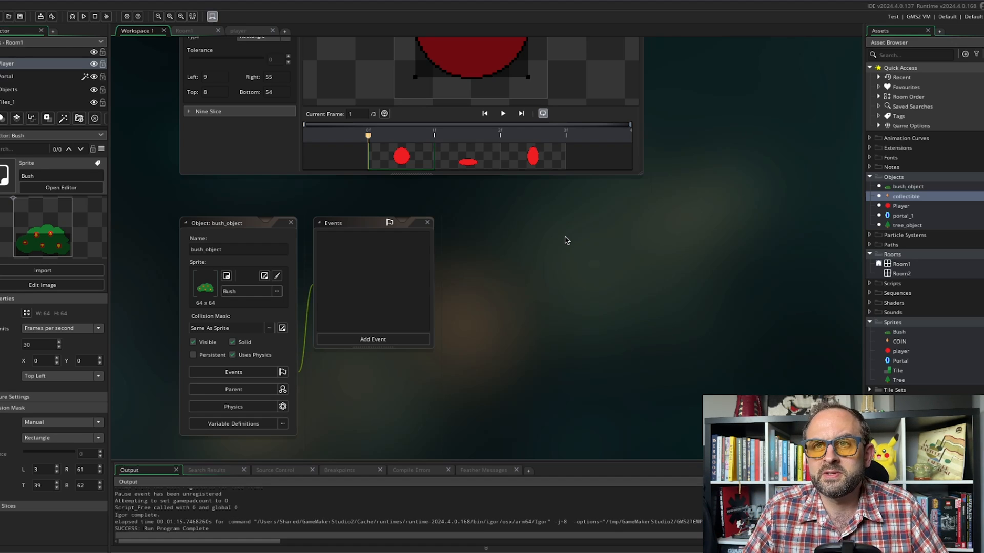
Step: Show bush_object with the Bush sprite and its empty Events window
click(237, 249)
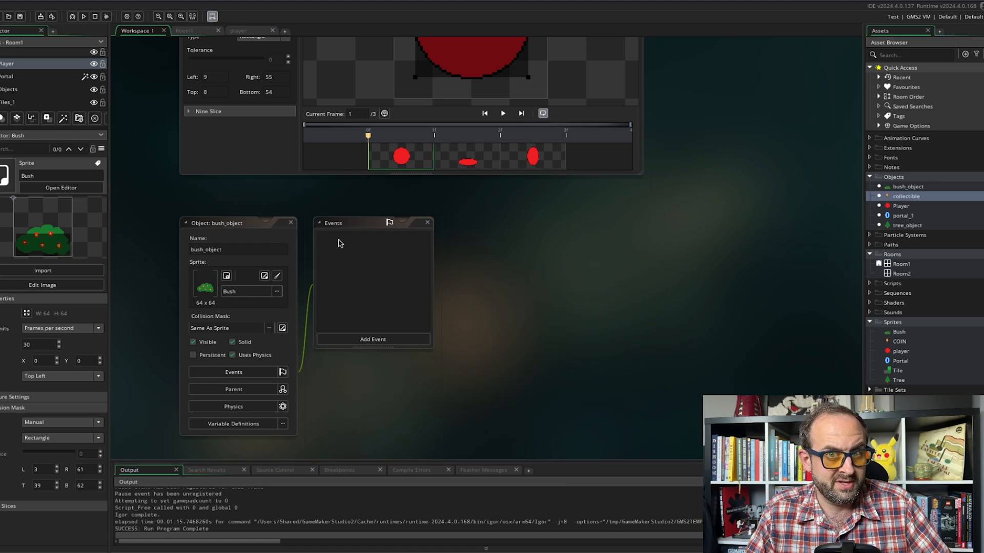
mouse_move(372, 92)
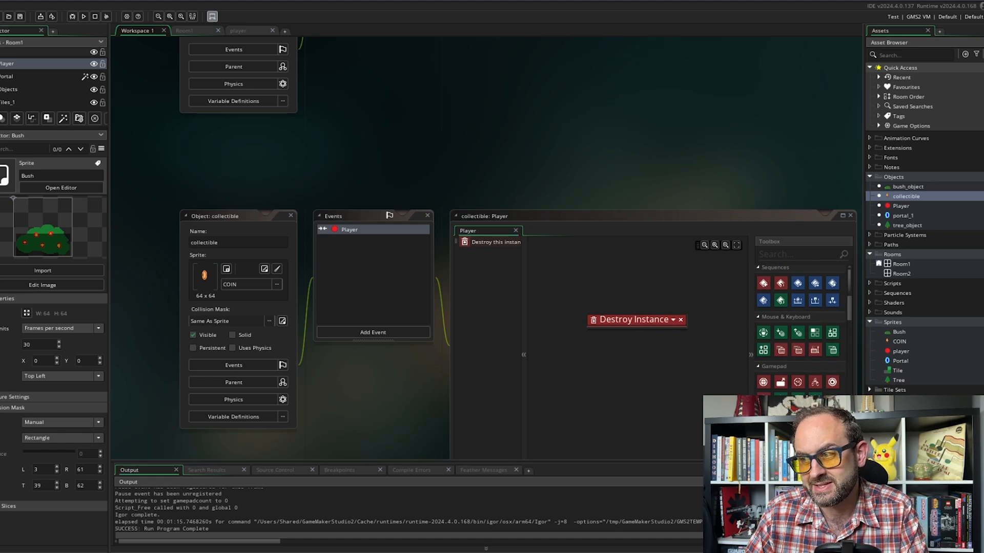
mouse_move(719, 266)
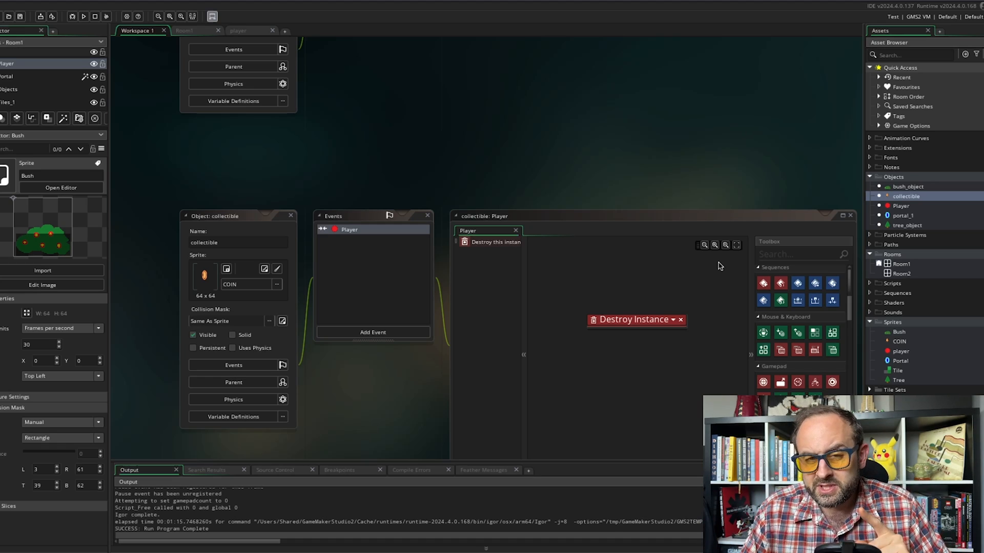
mouse_move(781, 350)
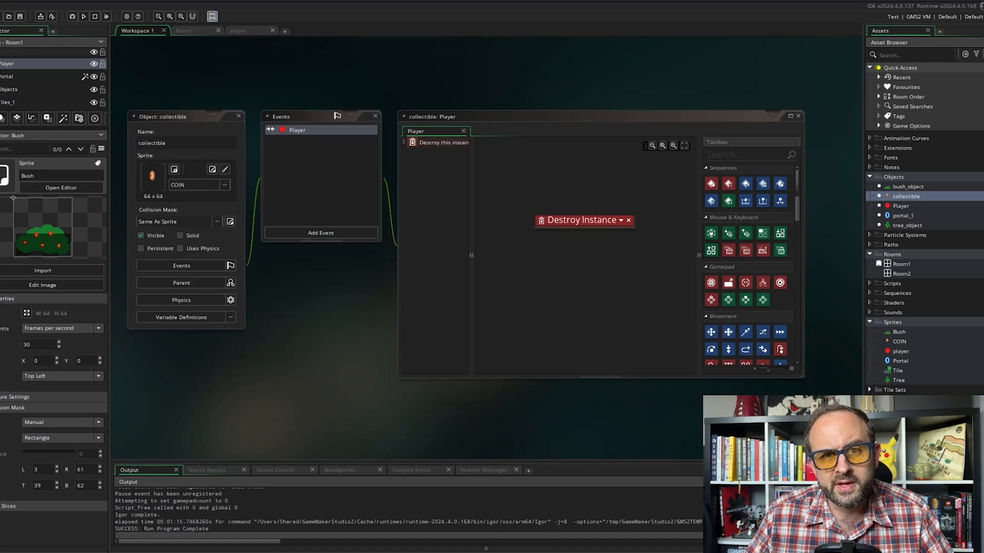
mouse_move(299, 374)
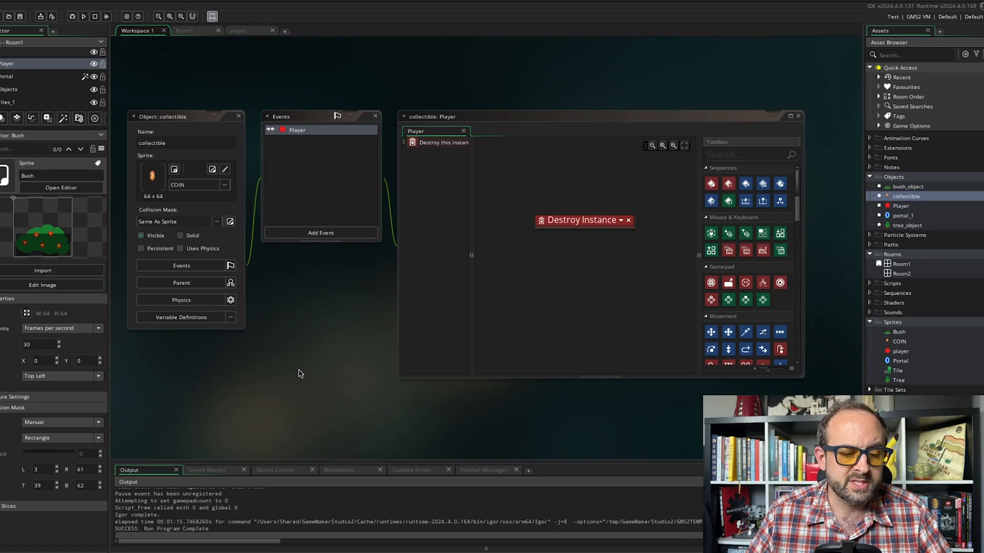
mouse_move(383, 355)
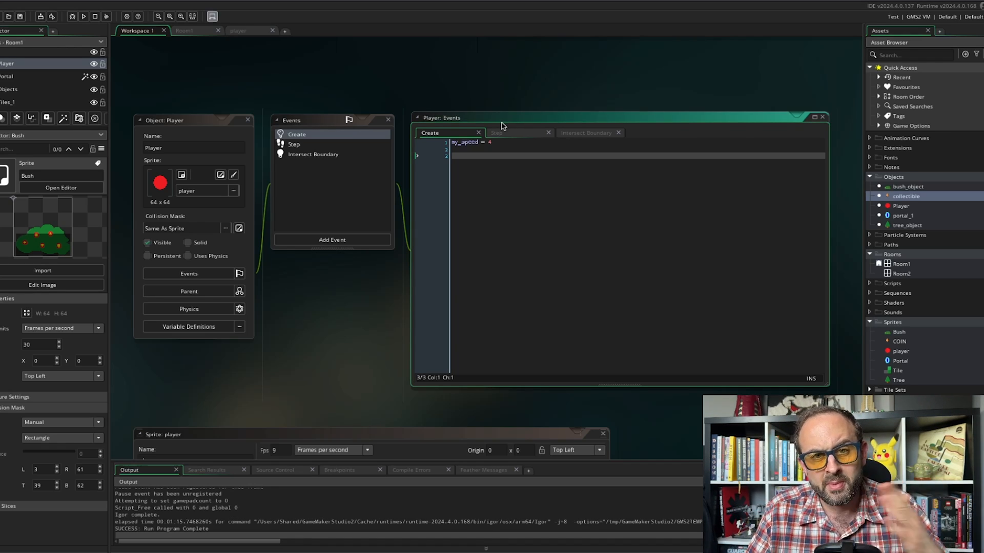
Step: Read the Player's Step movement code, then its Intersect Boundary Jump To Point xprevious, yprevious
click(293, 143)
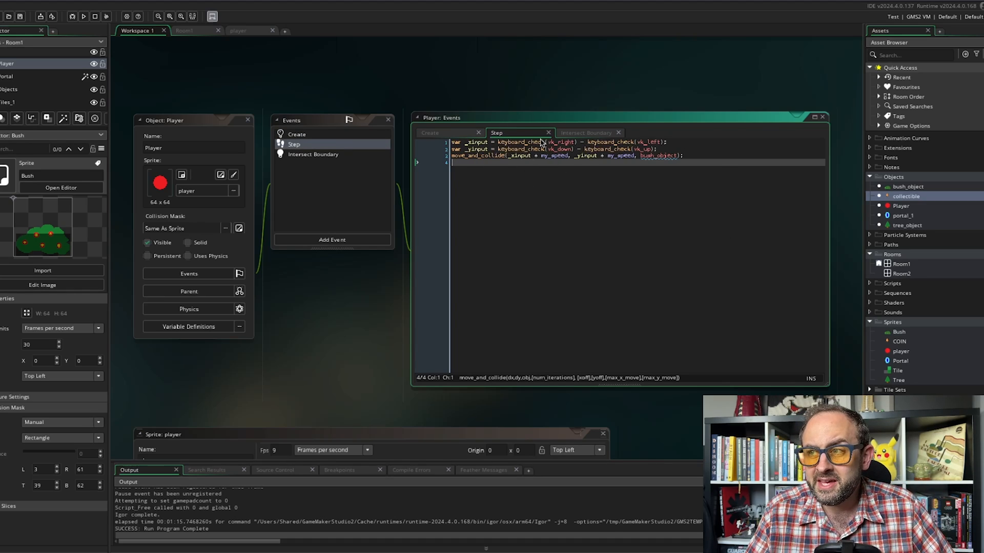
mouse_move(577, 188)
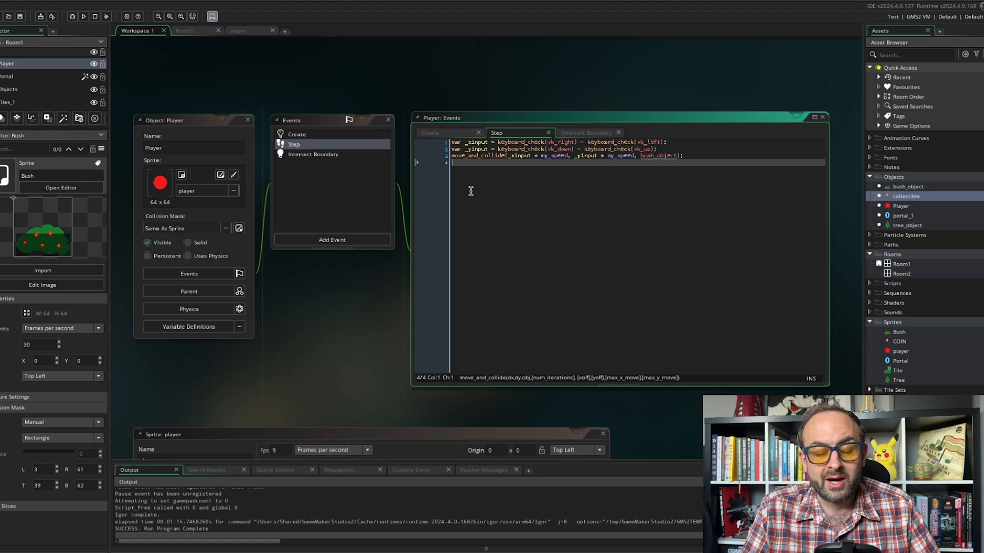
mouse_move(556, 189)
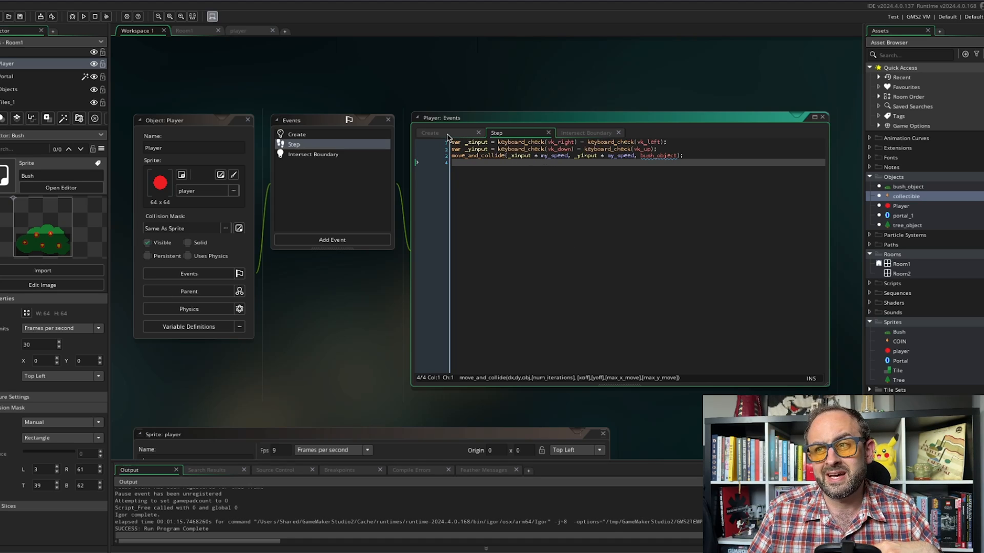
click(430, 132)
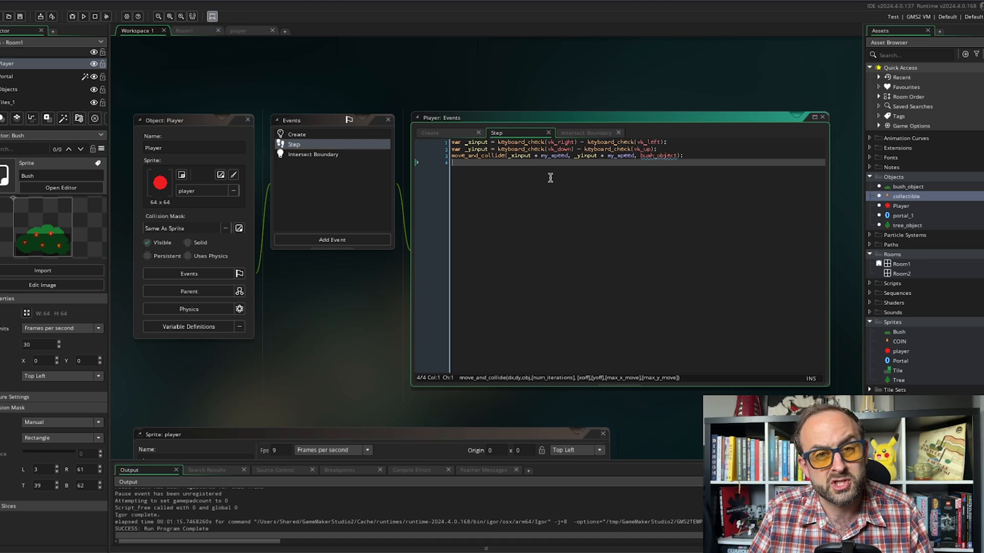
click(587, 132)
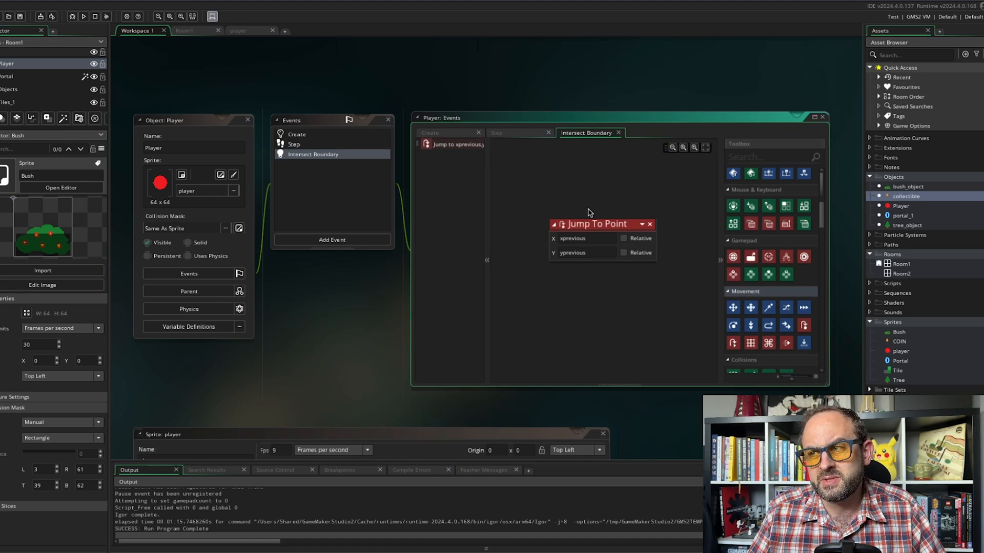
mouse_move(552, 287)
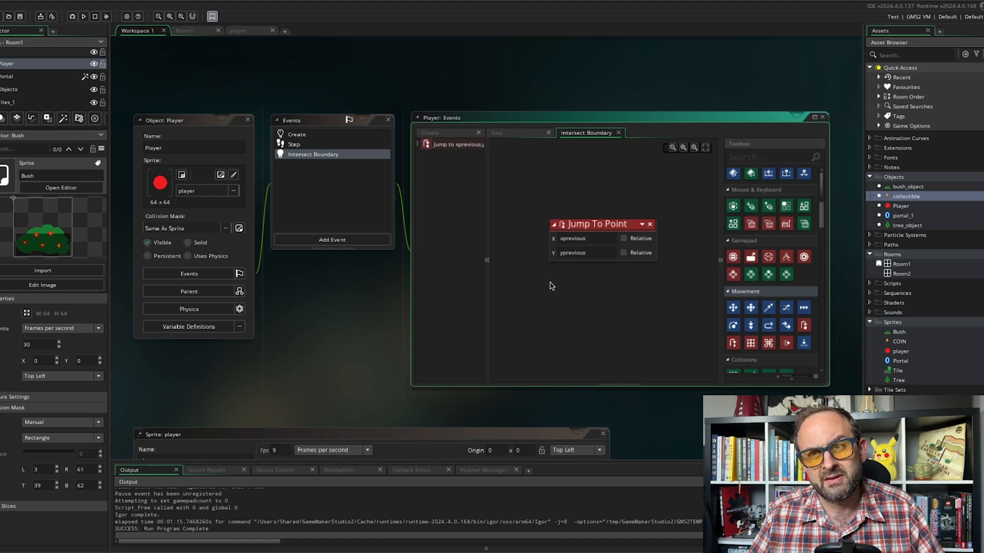